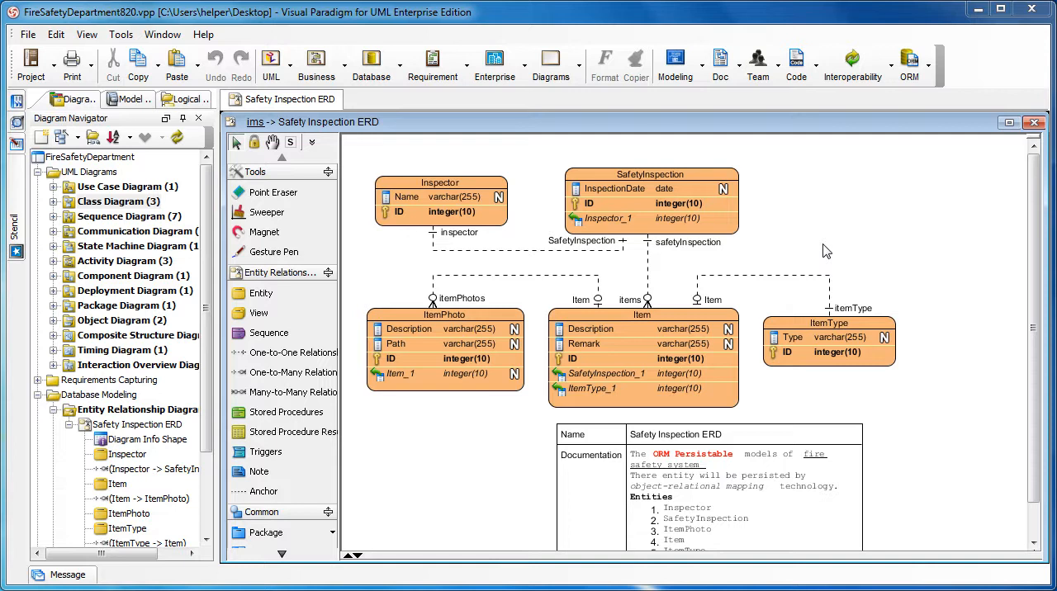
mouse_move(831, 239)
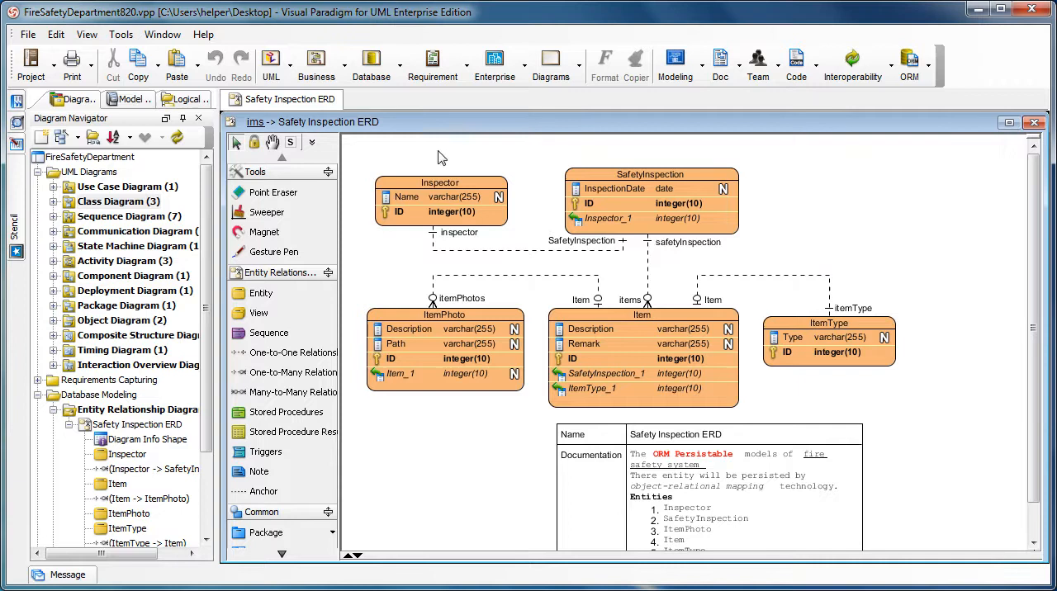
mouse_move(920, 429)
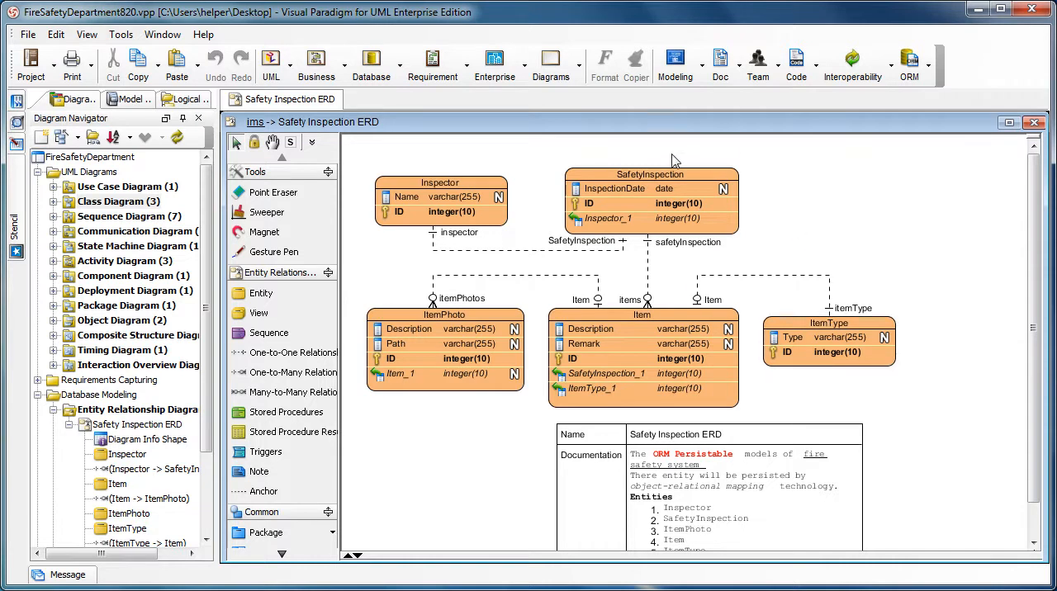
- Locate the SafetyInspection entity in the Model Explorer under com.vp.demo.ims
click(649, 174)
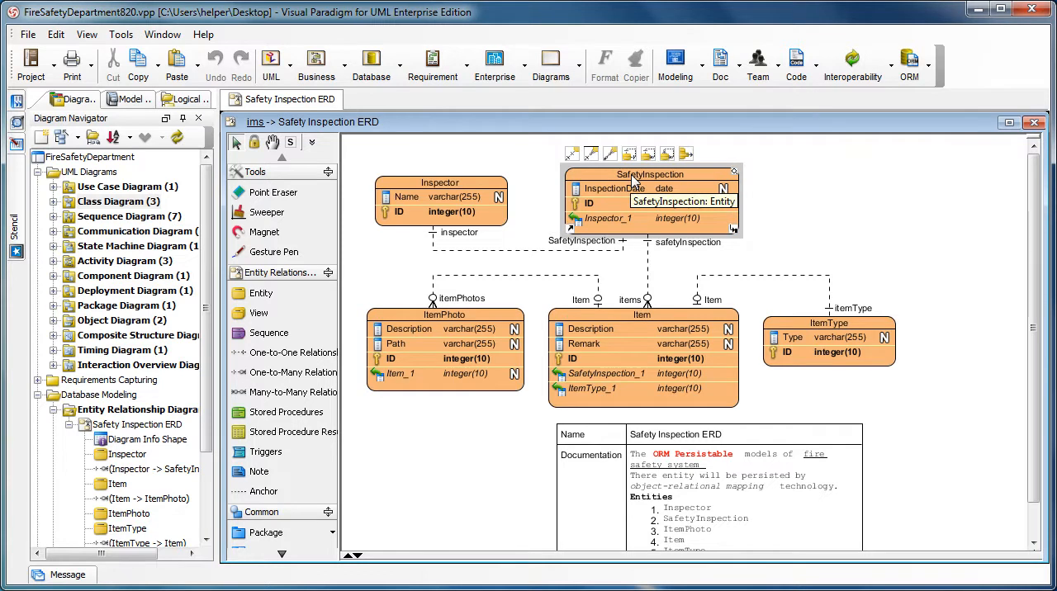
right_click(651, 188)
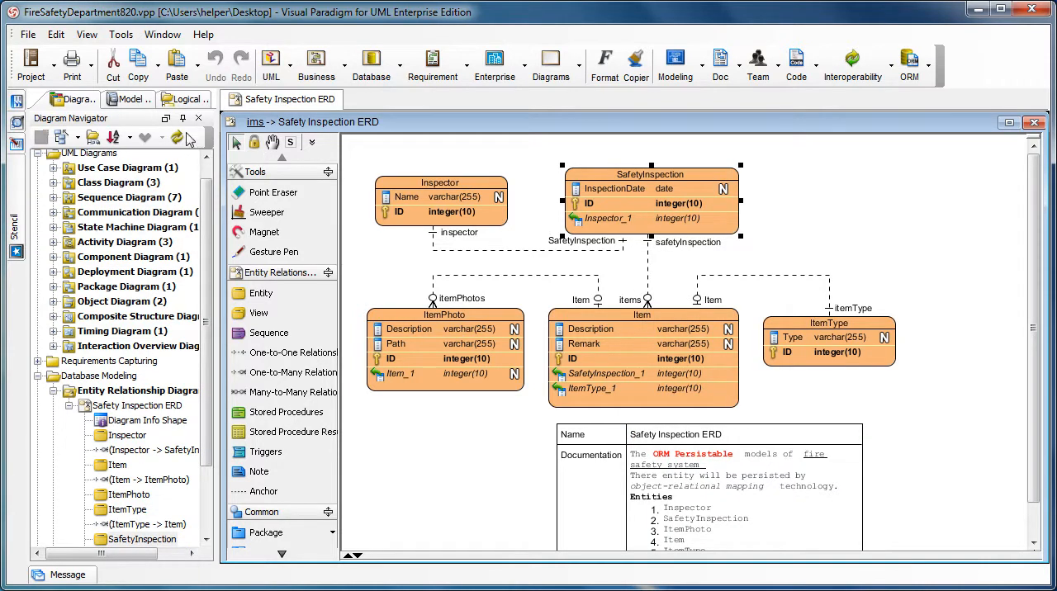
click(128, 99)
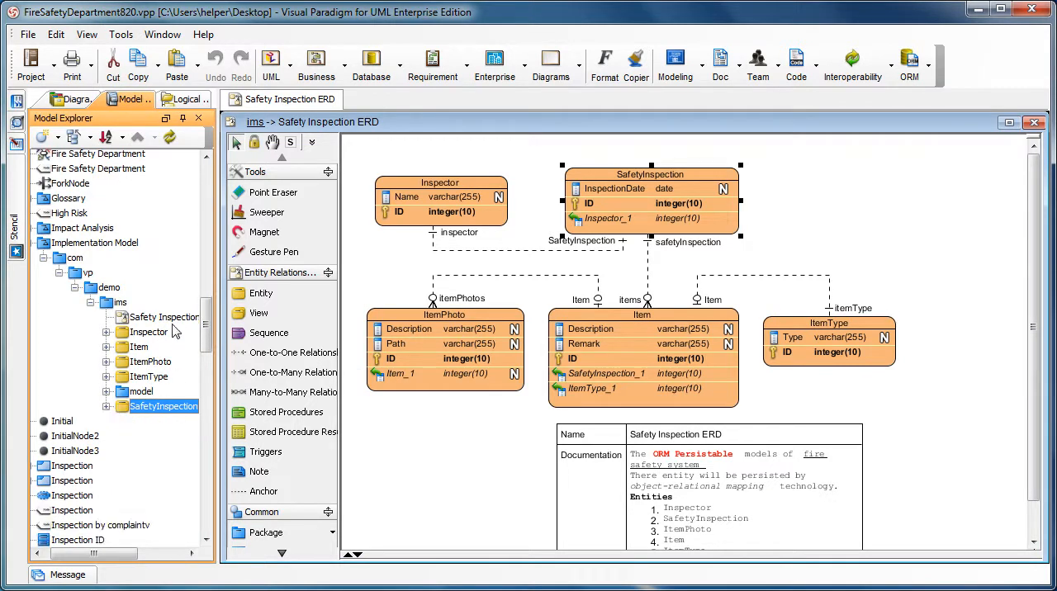
mouse_move(353, 324)
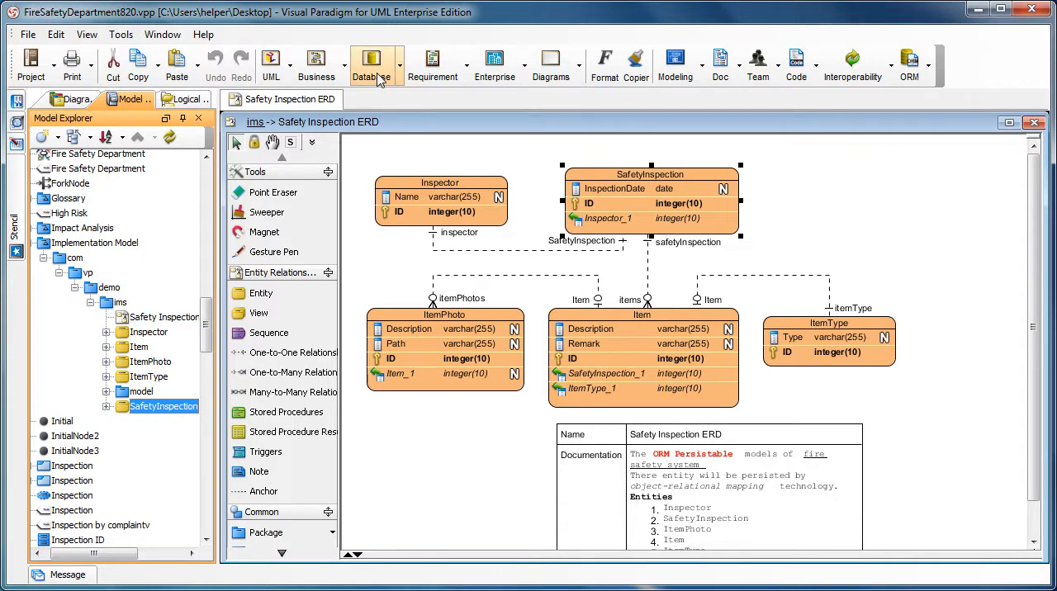
- Create ORM Diagram1 and fill it with the SafetyInspection, Inspector, Item and ItemPhoto entities
click(372, 64)
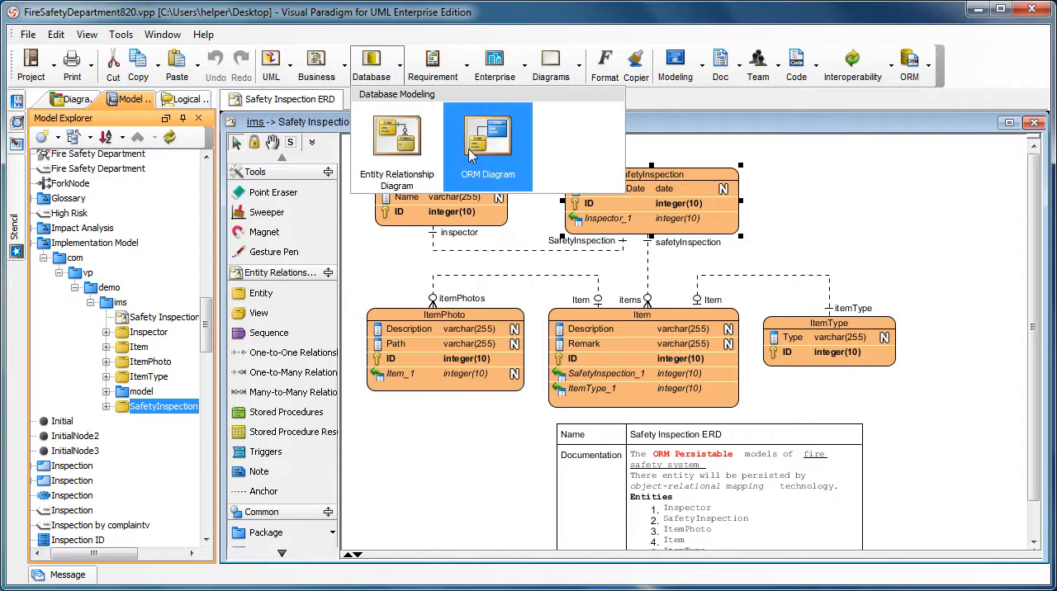
click(487, 140)
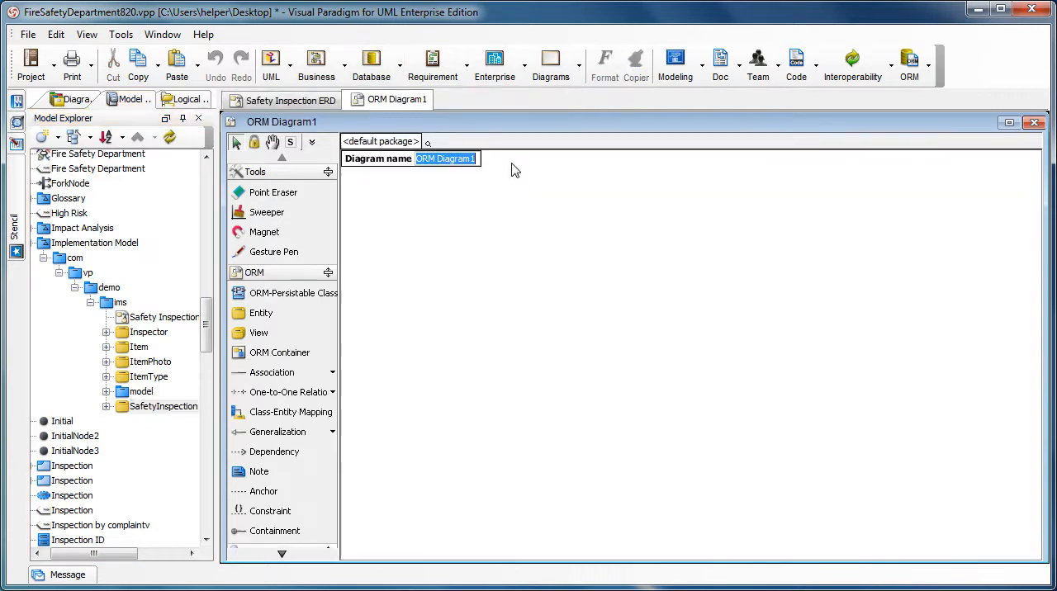
click(149, 331)
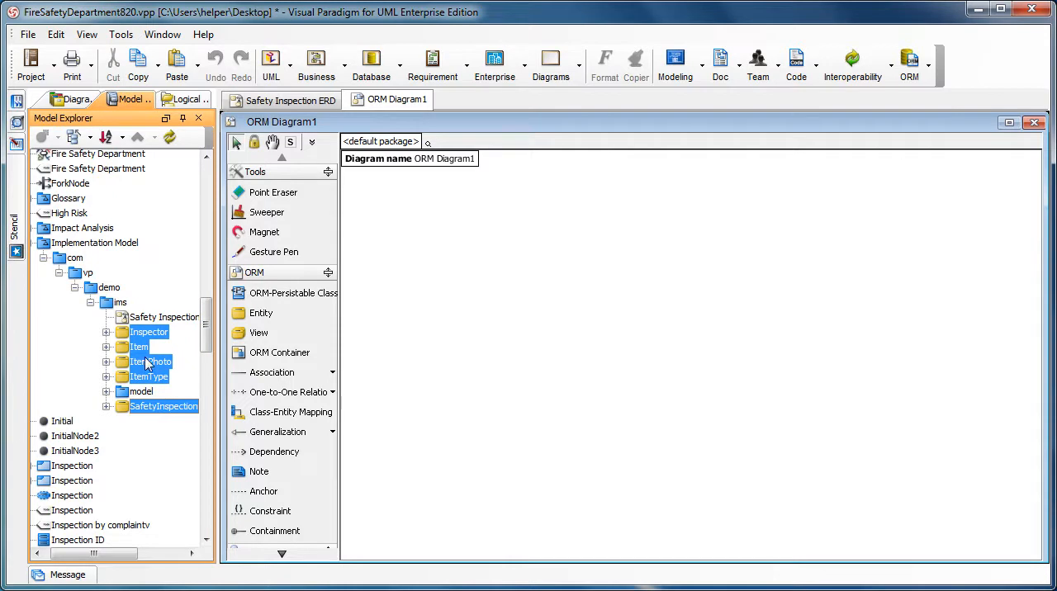
click(405, 249)
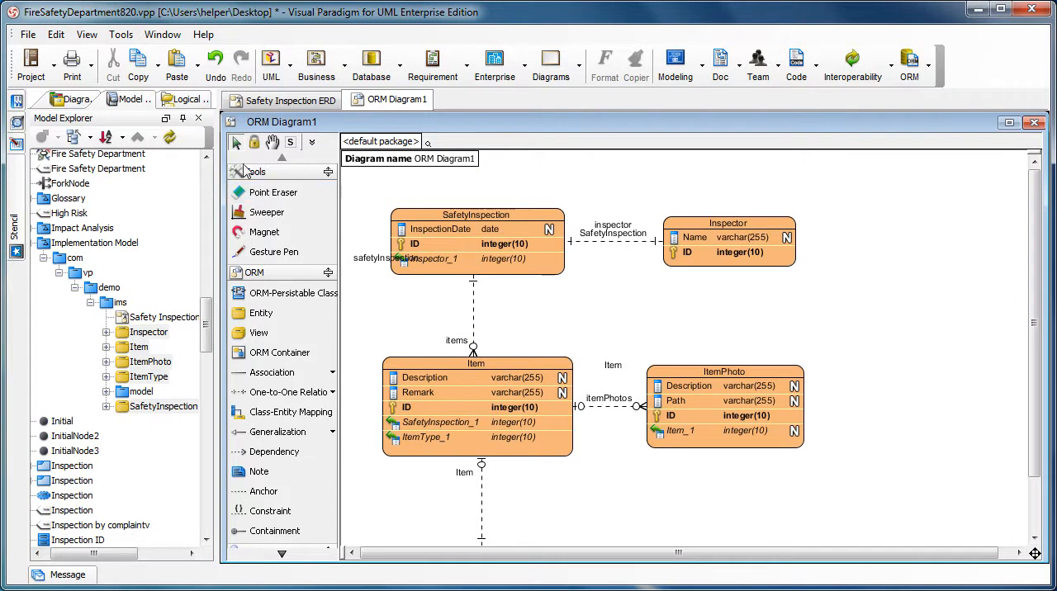
click(73, 99)
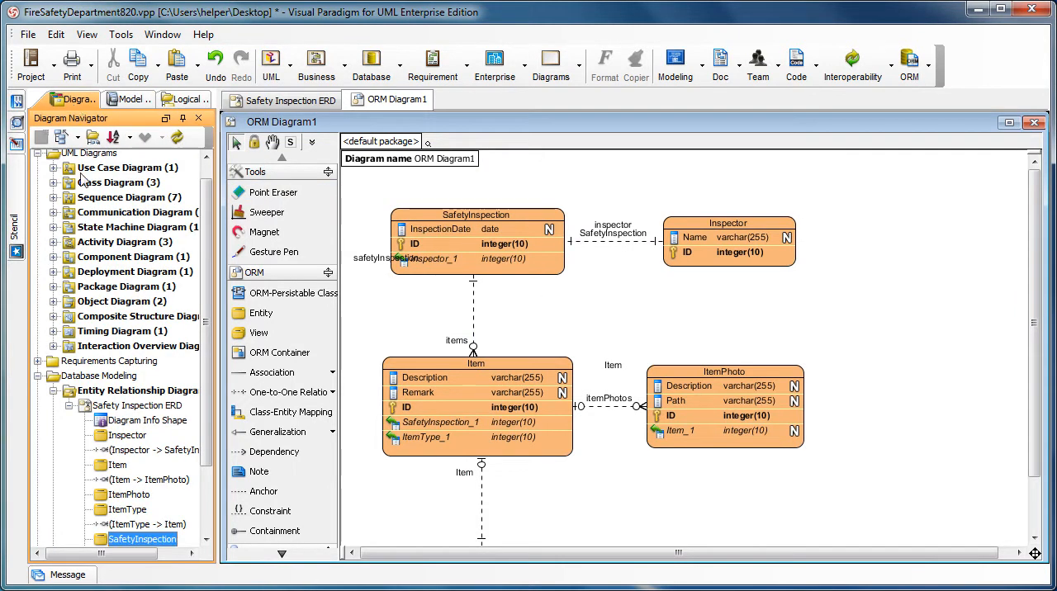
- Open the Safety Inspection class diagram and select its five classes in the model tree
click(53, 183)
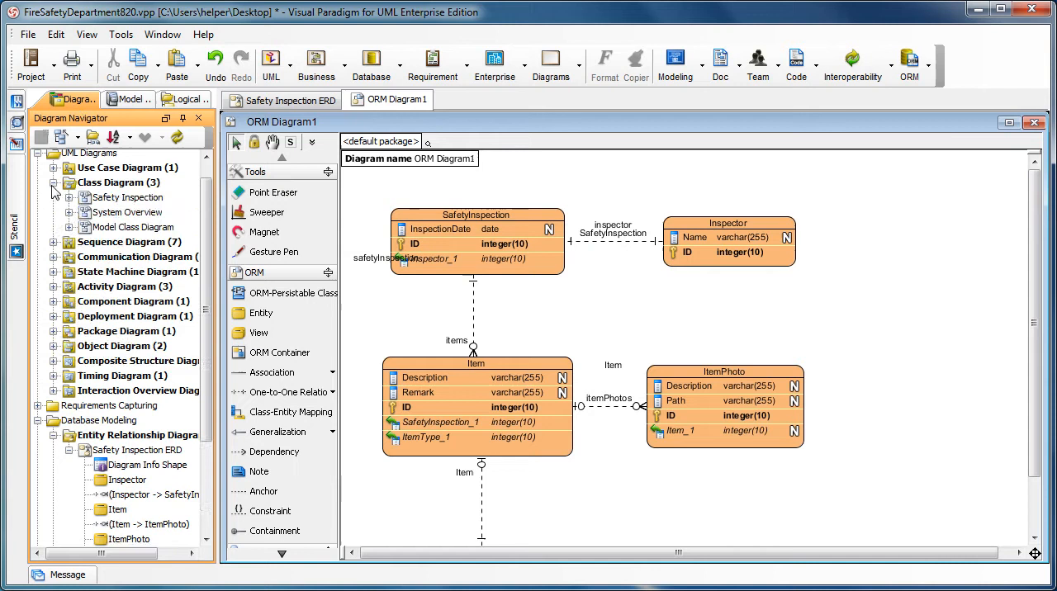
double_click(131, 197)
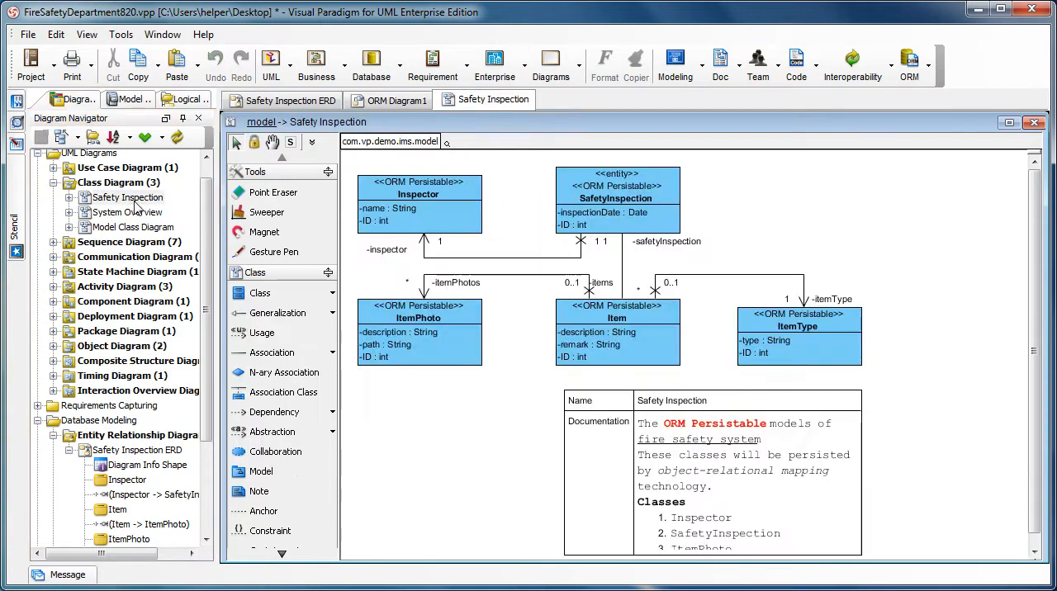
mouse_move(536, 420)
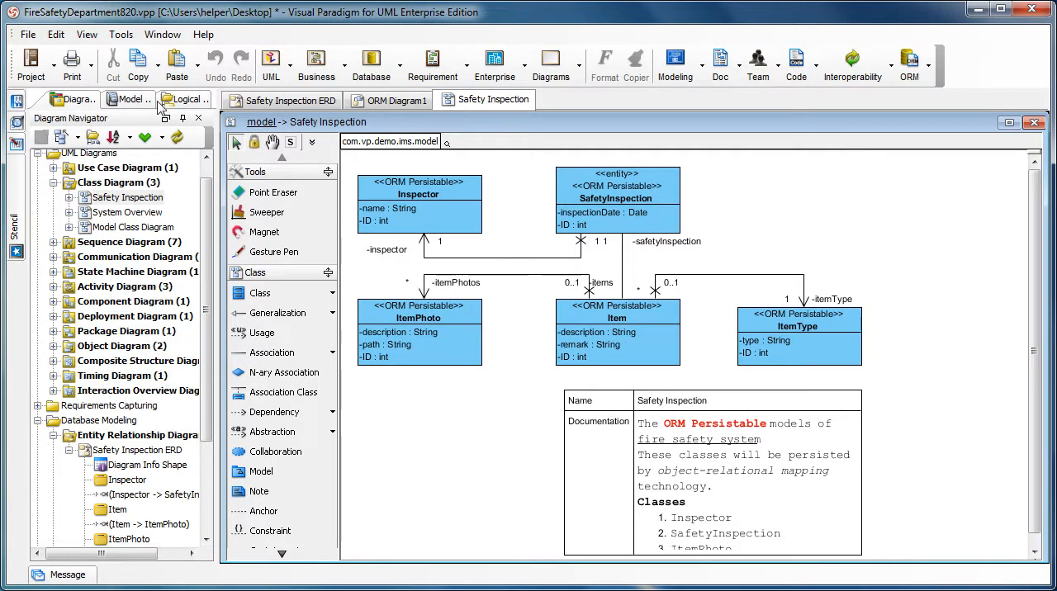
click(128, 99)
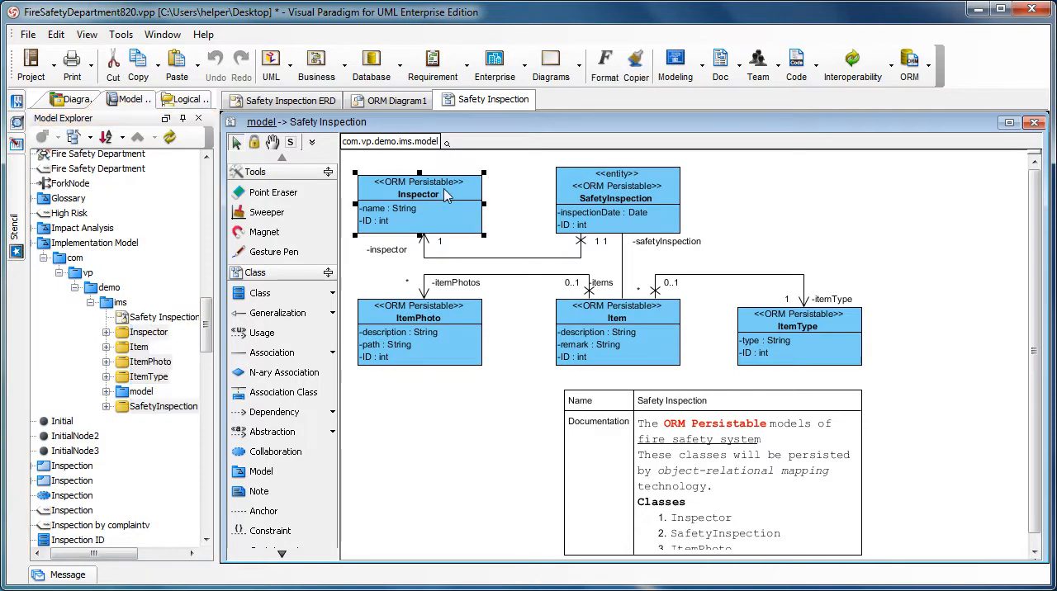
right_click(419, 202)
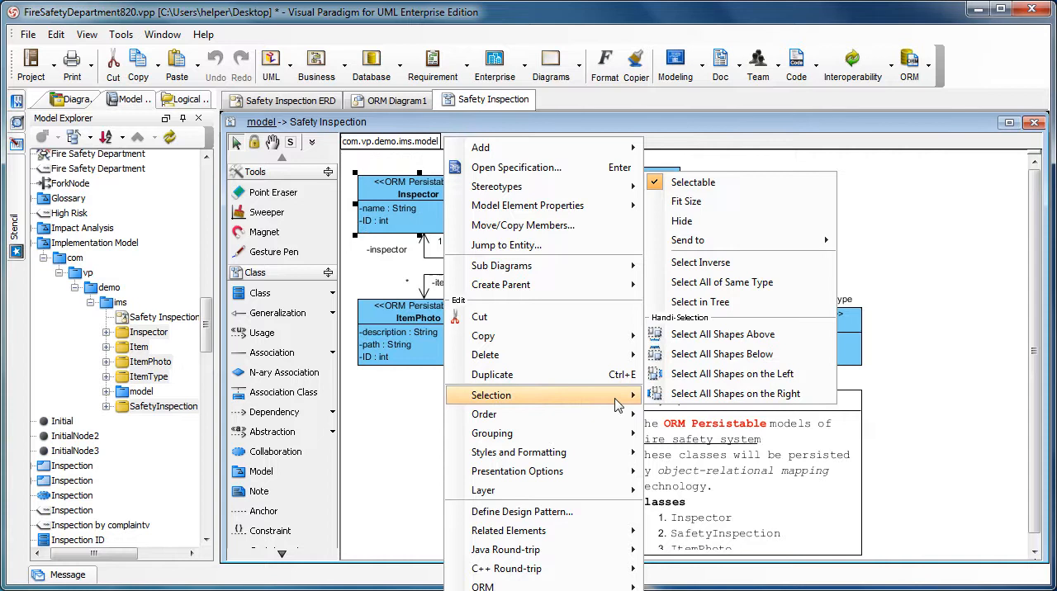
mouse_move(736, 301)
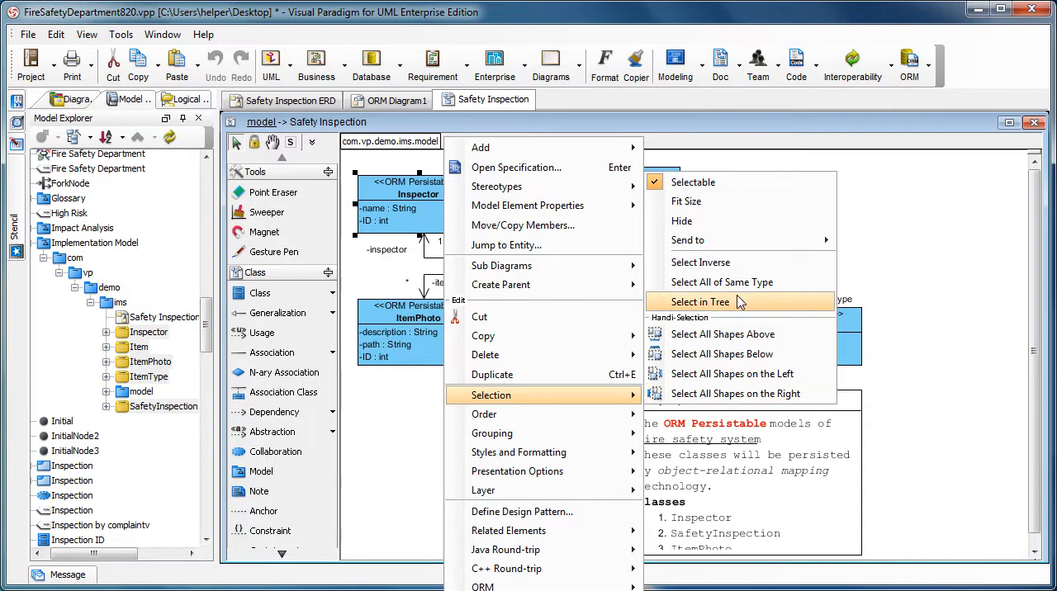
click(700, 301)
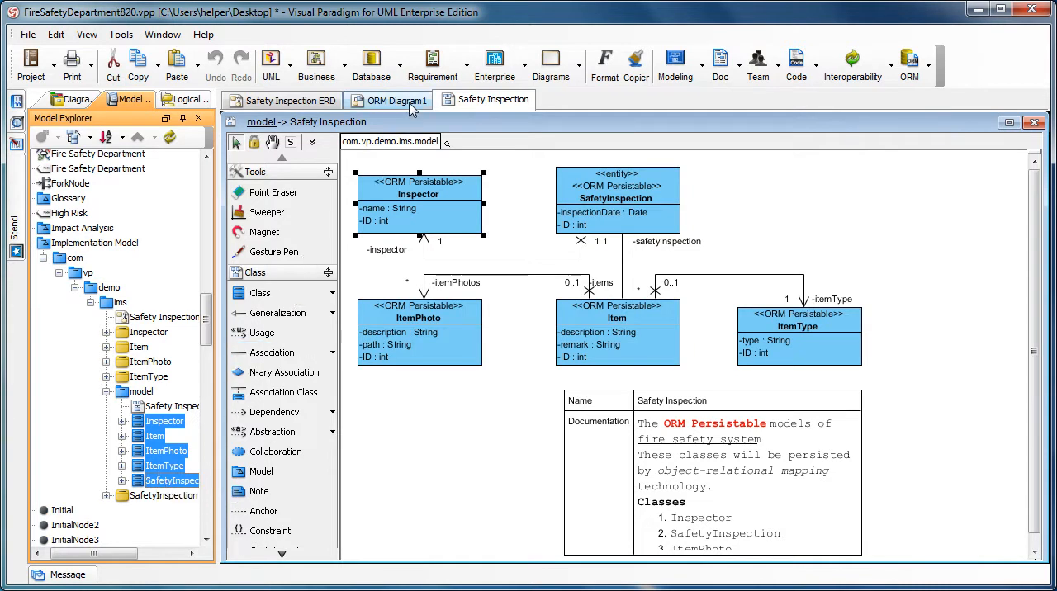
- Drop the Inspector, Item, ItemPhoto, ItemType and SafetyInspection classes onto ORM Diagram1
click(394, 100)
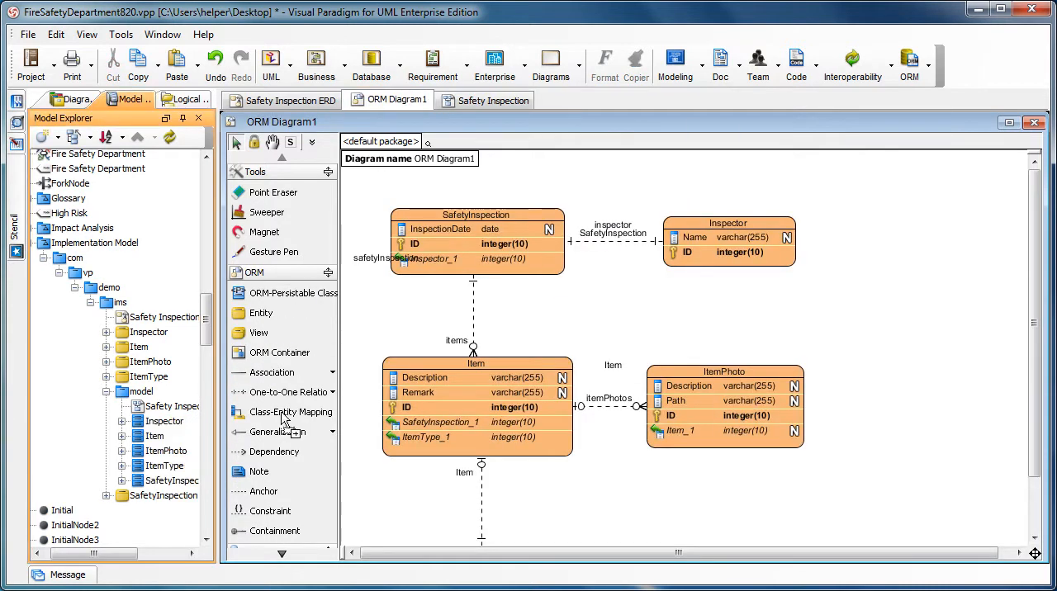
mouse_move(940, 275)
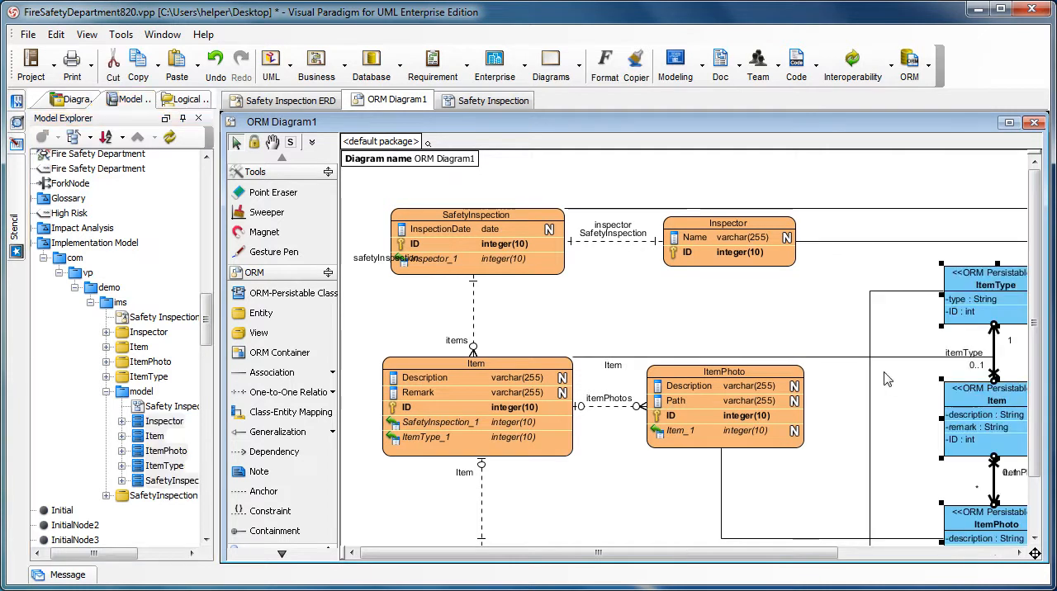
drag(598, 552, 789, 560)
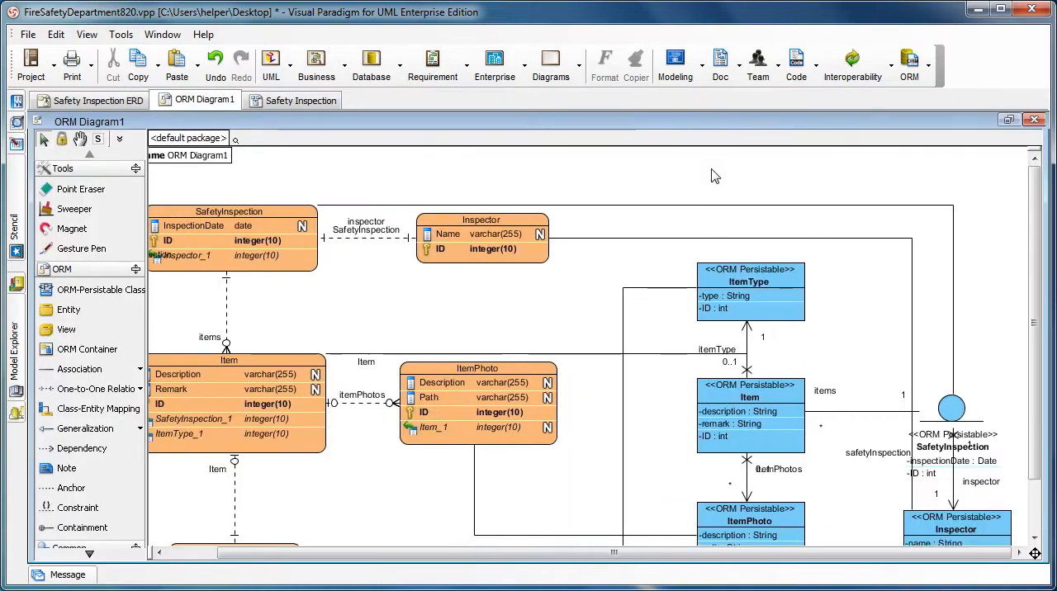
scroll(down, 3)
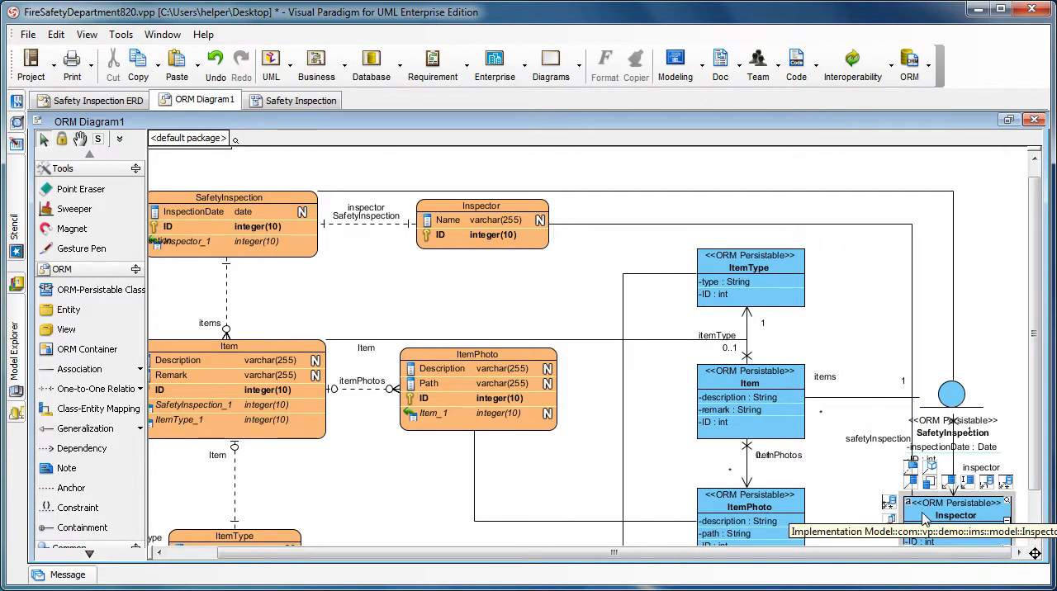
click(481, 219)
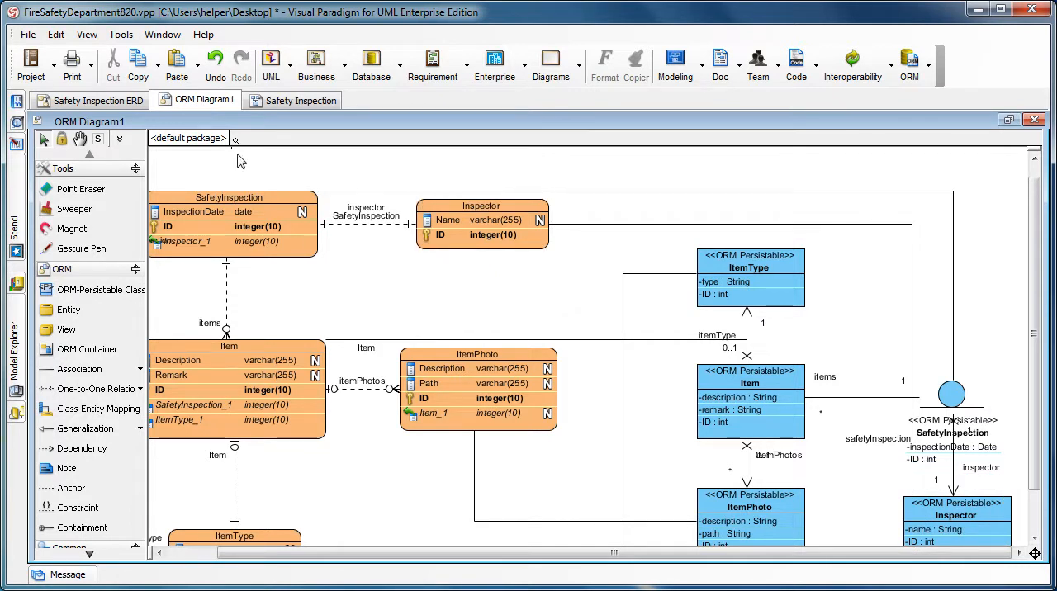
- Turn on Attribute Mapping view for the whole ORM Diagram1
right_click(239, 161)
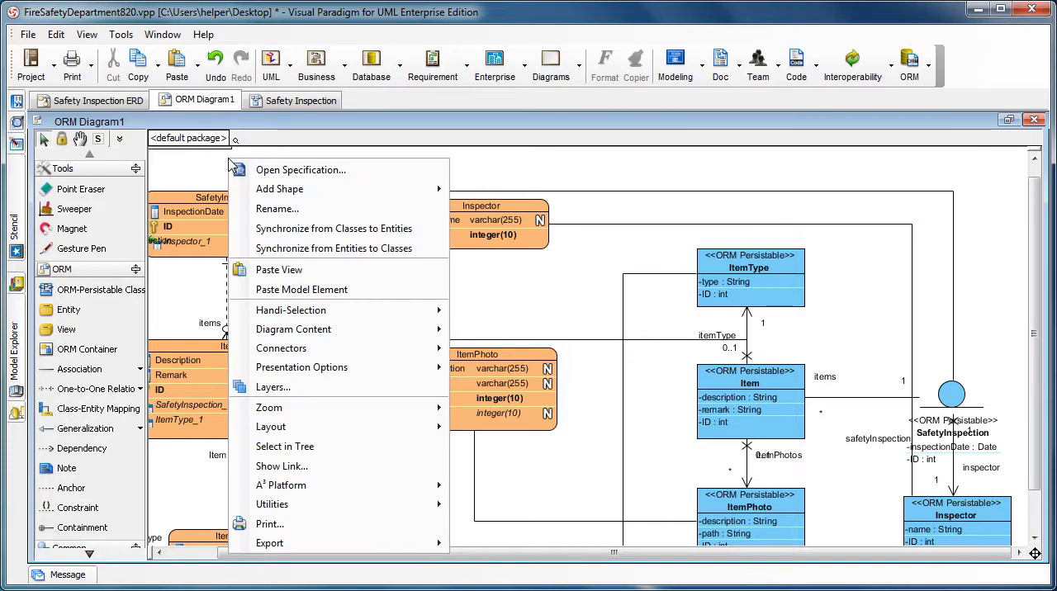
mouse_move(300, 169)
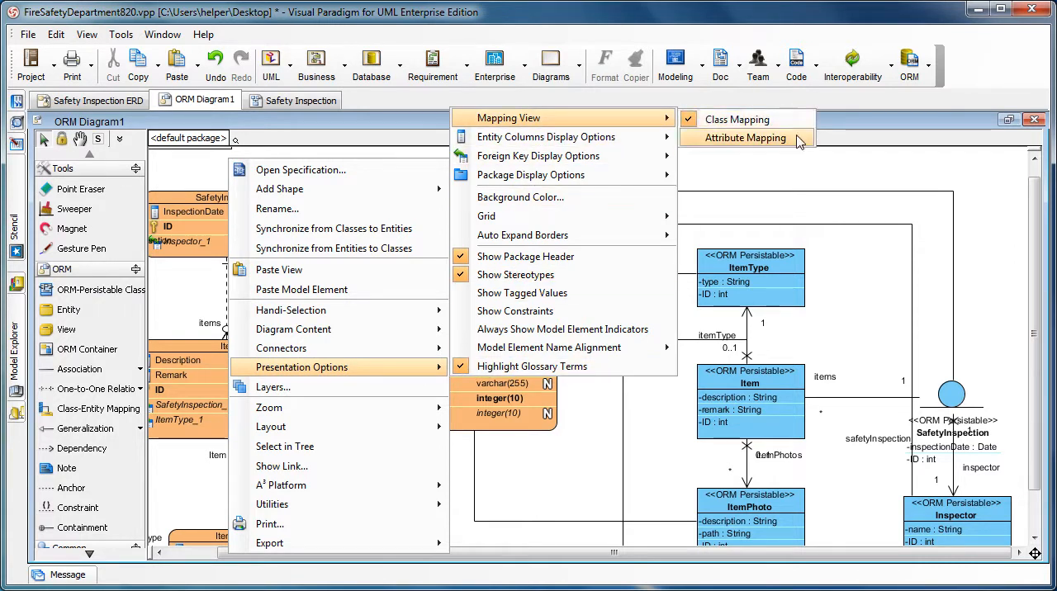
click(744, 138)
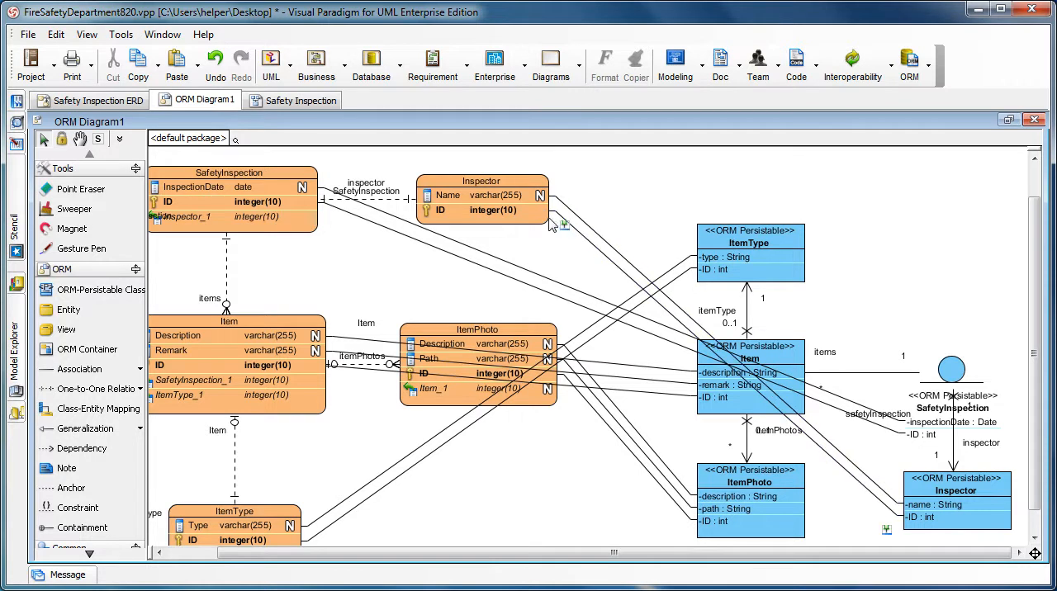
- Reposition the Inspector and ItemType classes beside their matching entities
click(953, 495)
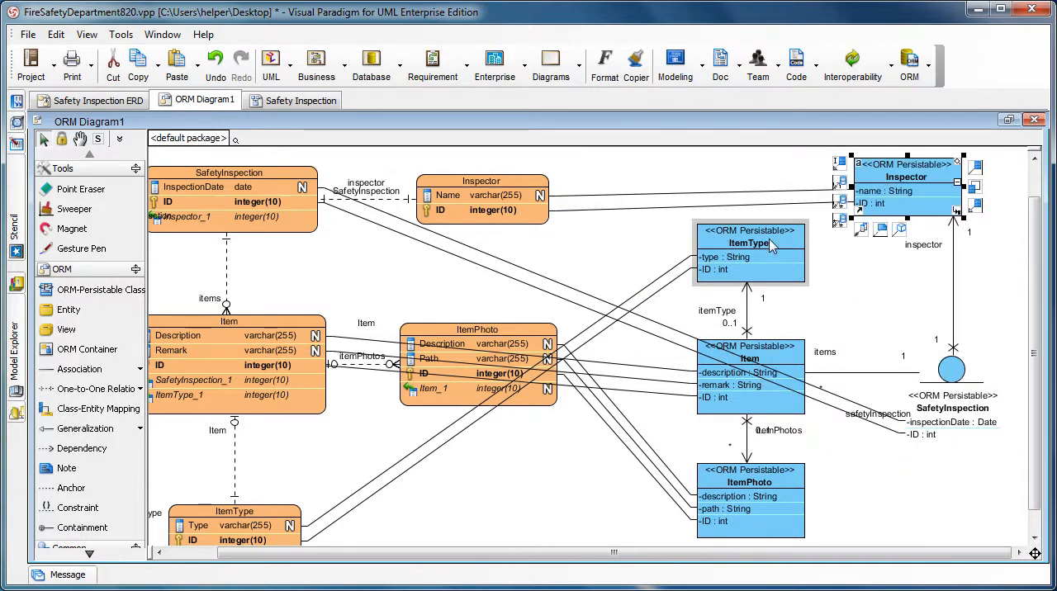
click(750, 243)
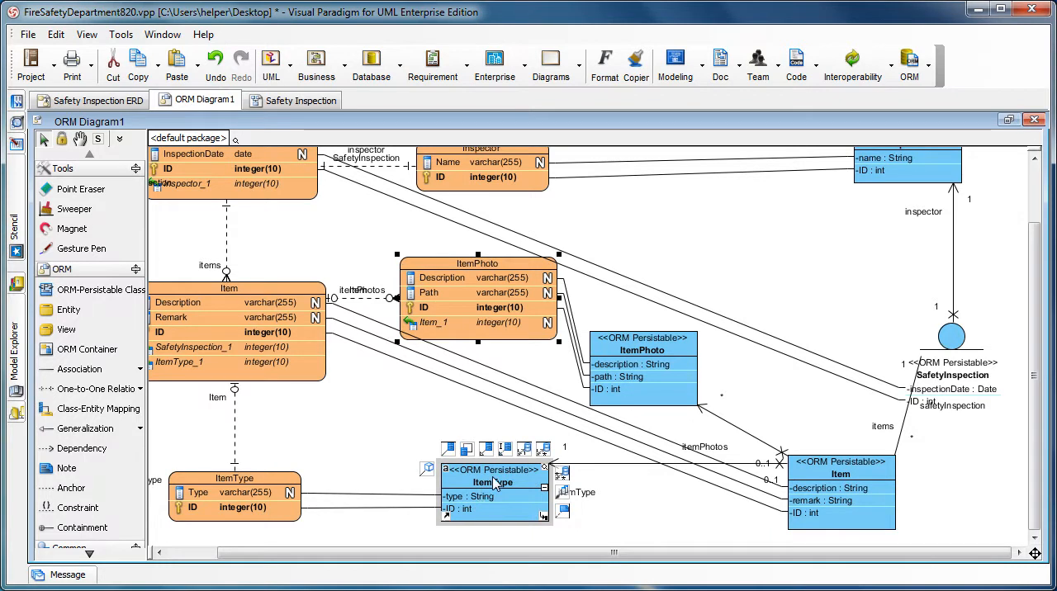
mouse_move(467, 512)
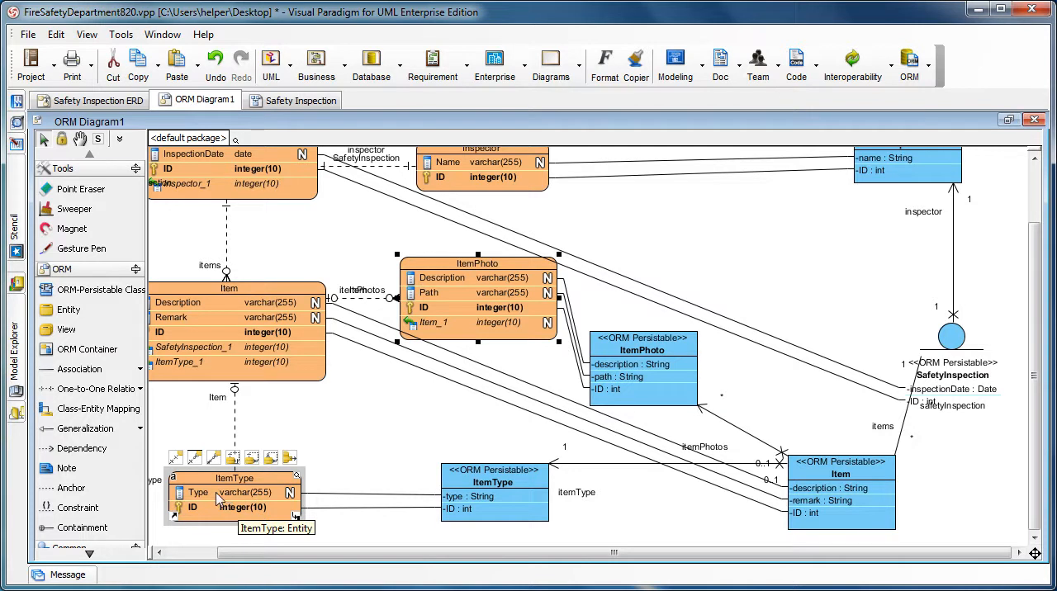
mouse_move(198, 501)
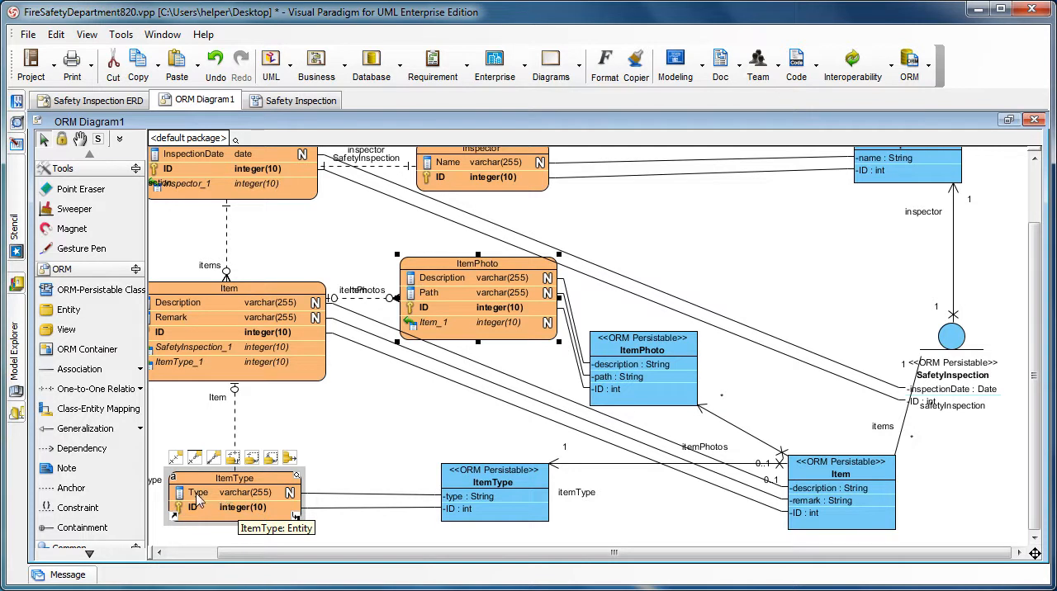
mouse_move(231, 502)
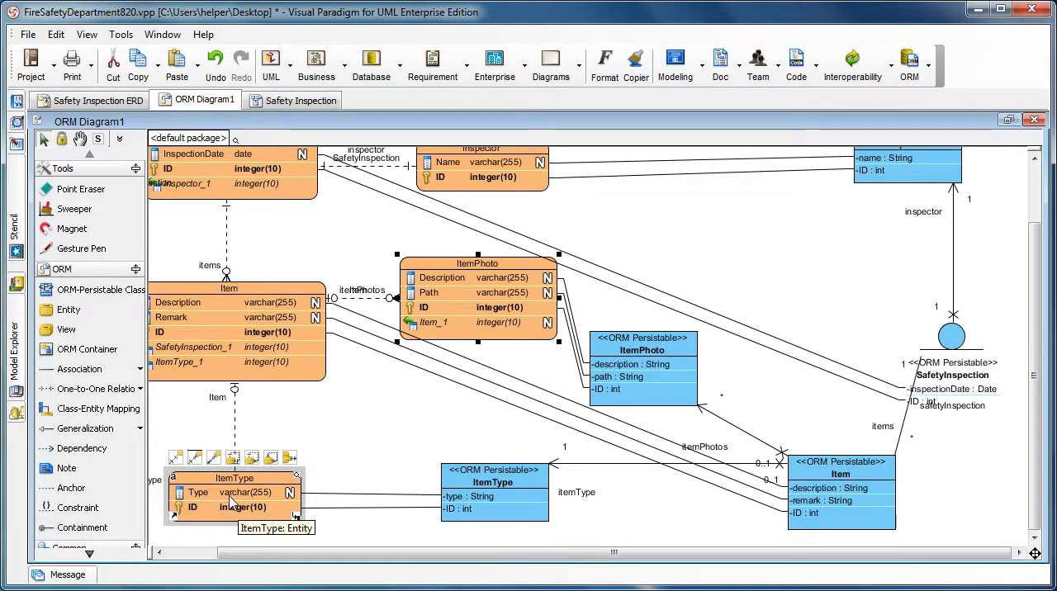